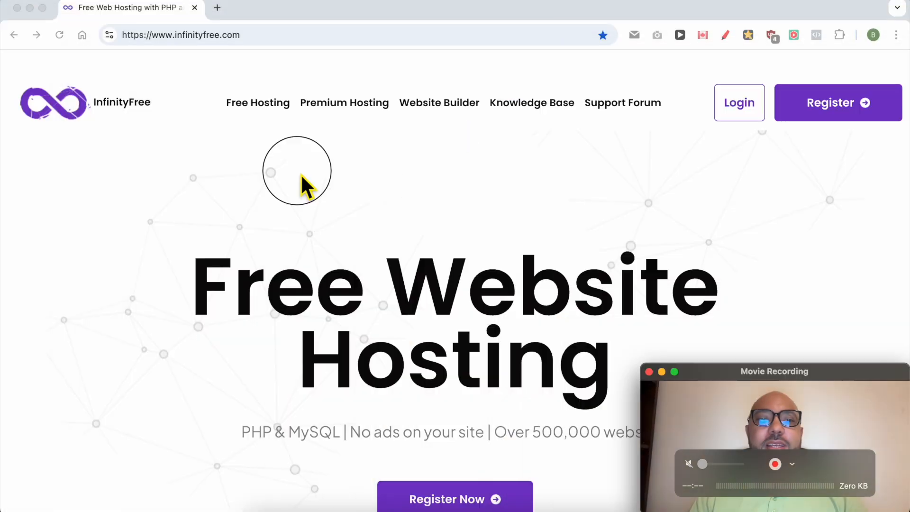
{"action": "mouse_move", "coordinate": [232, 145]}
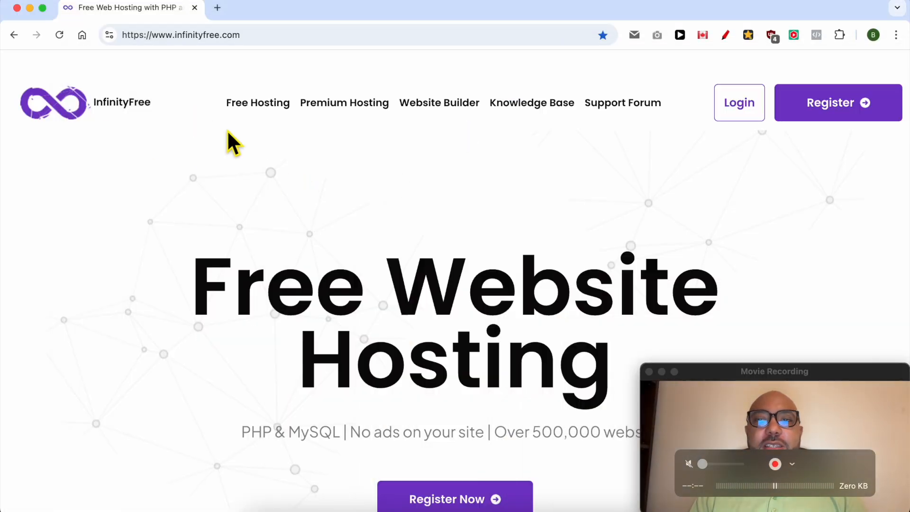
Go to the InfinityFree account login page from the site header.
{"action": "left_click", "coordinate": [738, 103]}
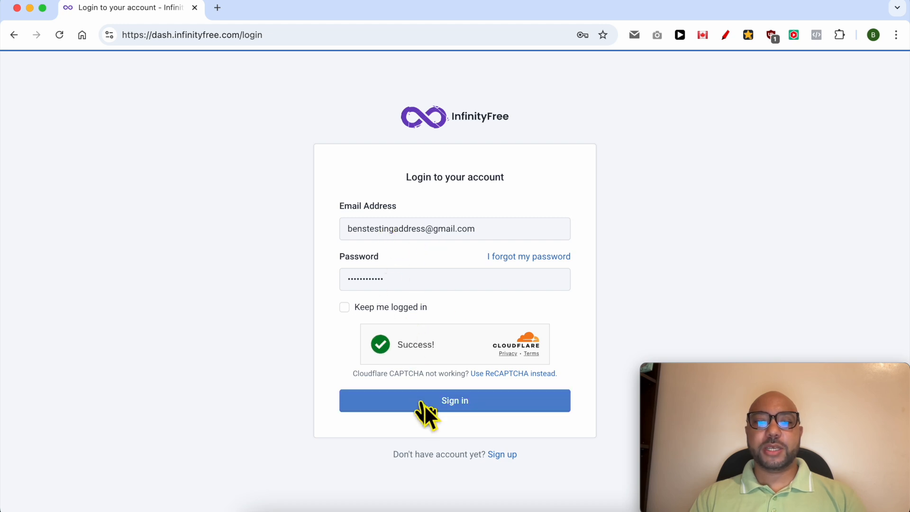
Sign in, choose the hosting account and view its FTP Details (username, hostname, port).
{"action": "left_click", "coordinate": [454, 400]}
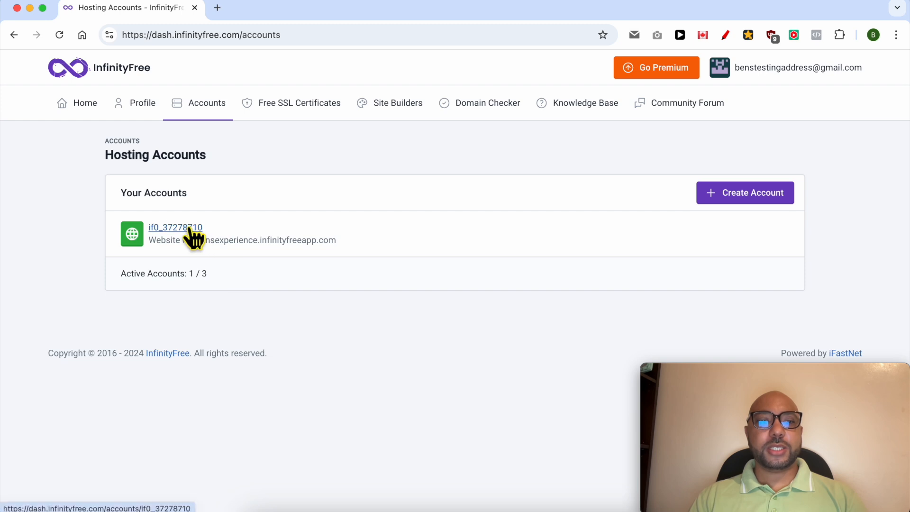
{"action": "left_click", "coordinate": [174, 226]}
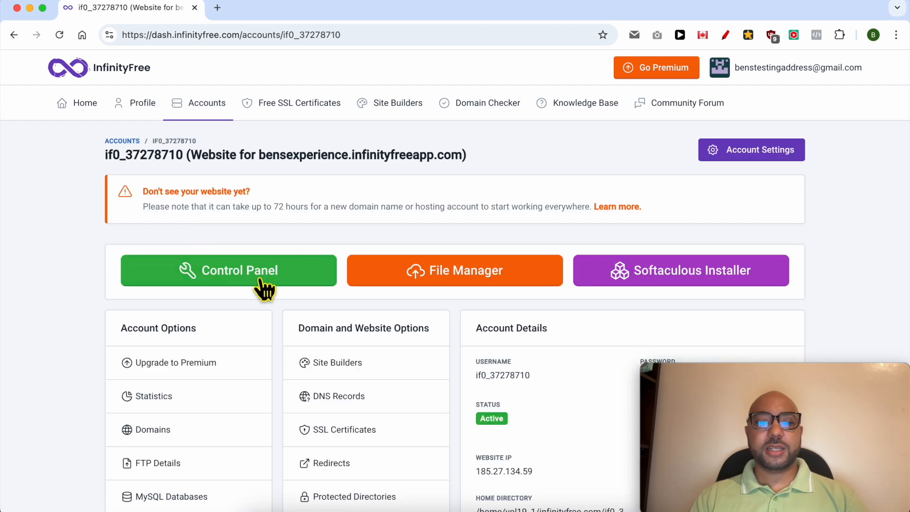
{"action": "mouse_move", "coordinate": [185, 341]}
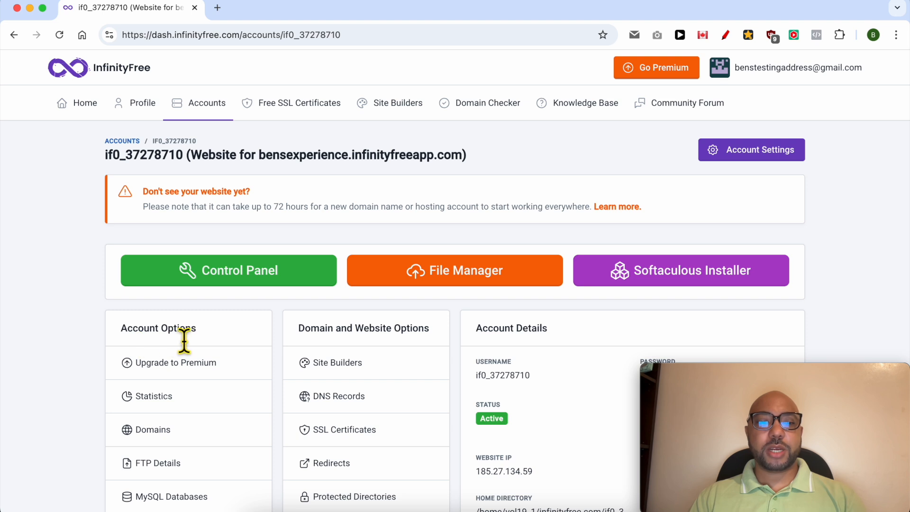
{"action": "left_click", "coordinate": [160, 463]}
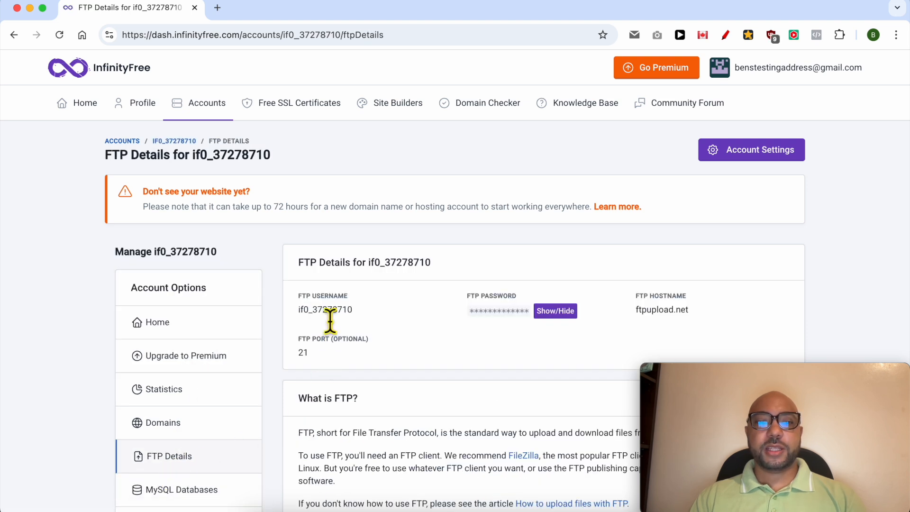
Enter the copied FTP username, host ftpupload.net and password into FileZilla's Quickconnect bar.
{"action": "double_click", "coordinate": [325, 309]}
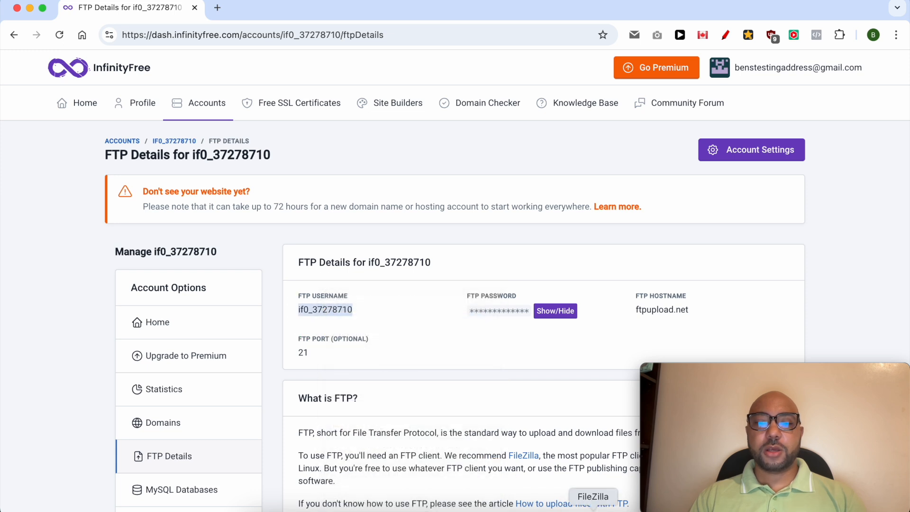
{"action": "left_click", "coordinate": [592, 496]}
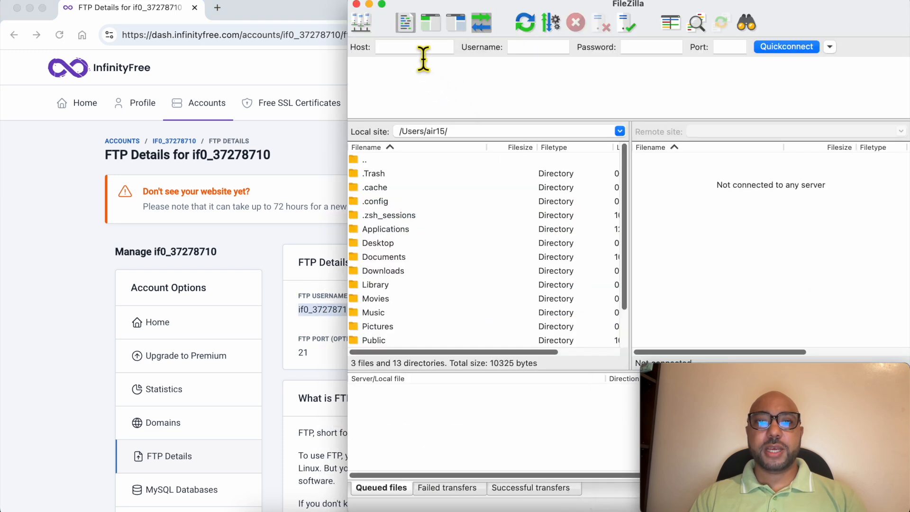
{"action": "right_click", "coordinate": [537, 48]}
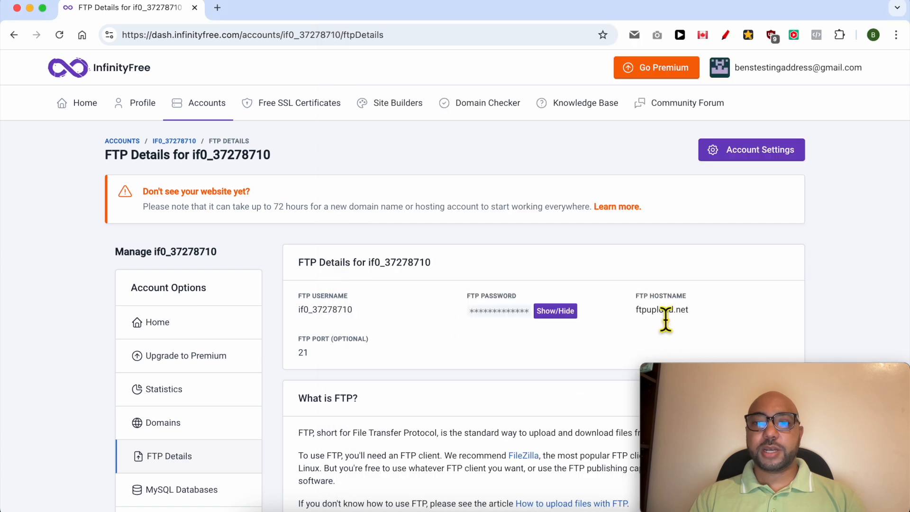
{"action": "right_click", "coordinate": [662, 309]}
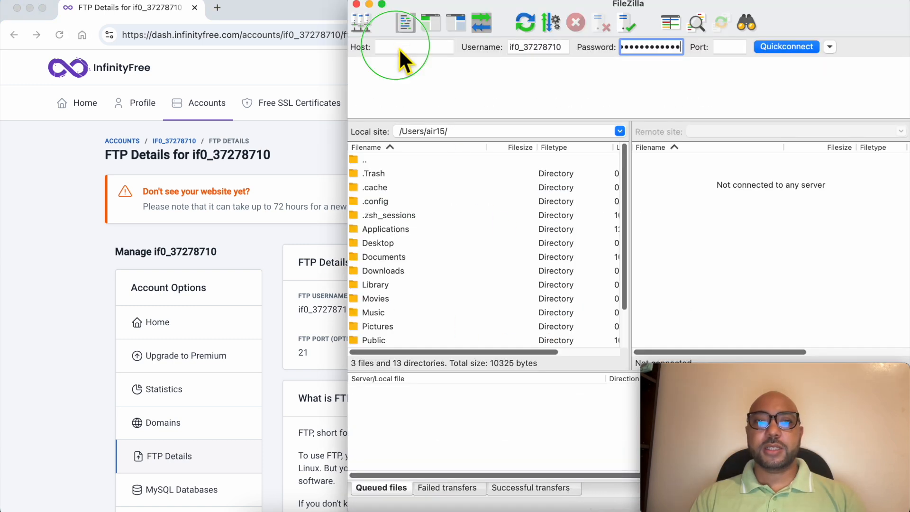
{"action": "type", "text": "ftpupload.net"}
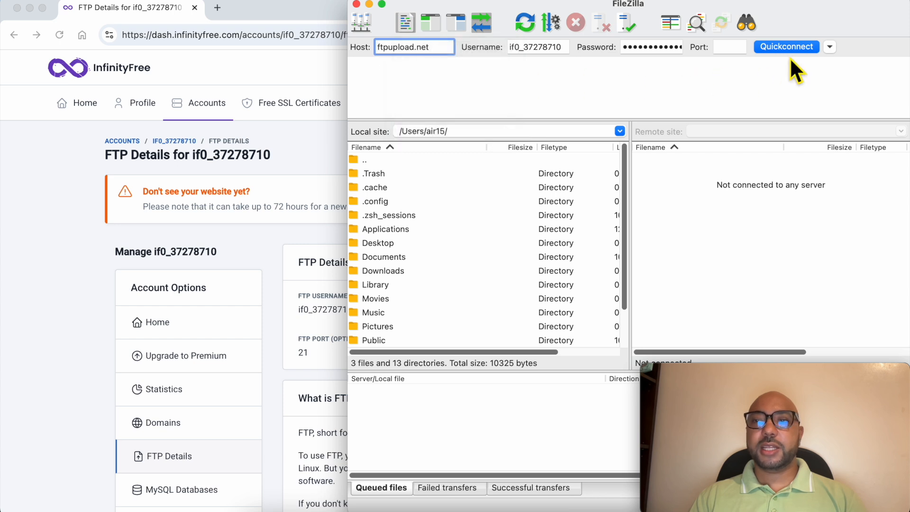
Quickconnect to the FTP server and accept the unknown server certificate.
{"action": "left_click", "coordinate": [786, 46]}
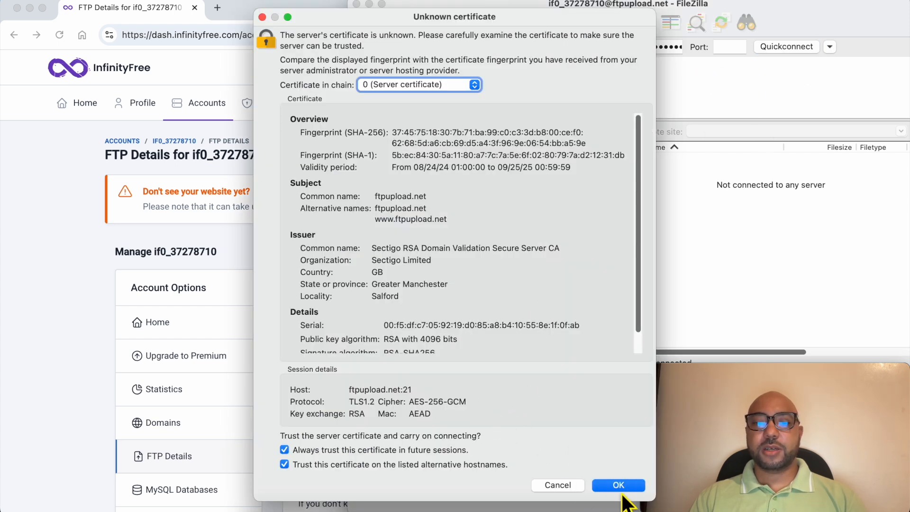
{"action": "left_click", "coordinate": [617, 484]}
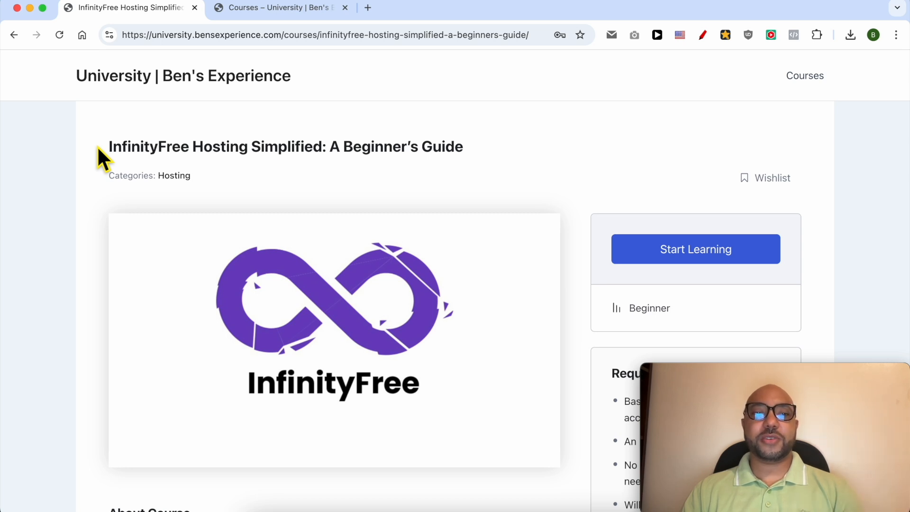
Browse the InfinityFree course lesson list, expanding the Domain and SSL Management section.
{"action": "scroll", "scroll_direction": "down", "scroll_amount": 3}
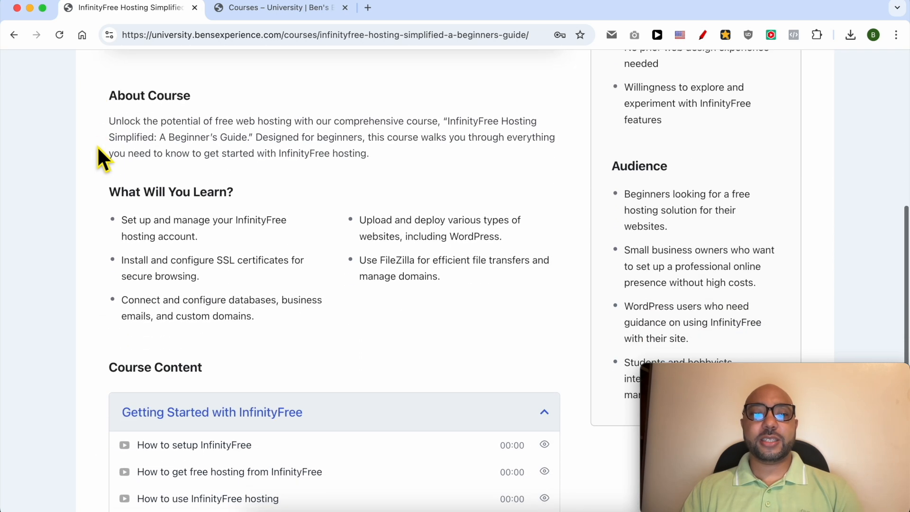
{"action": "scroll", "scroll_direction": "down", "scroll_amount": 3}
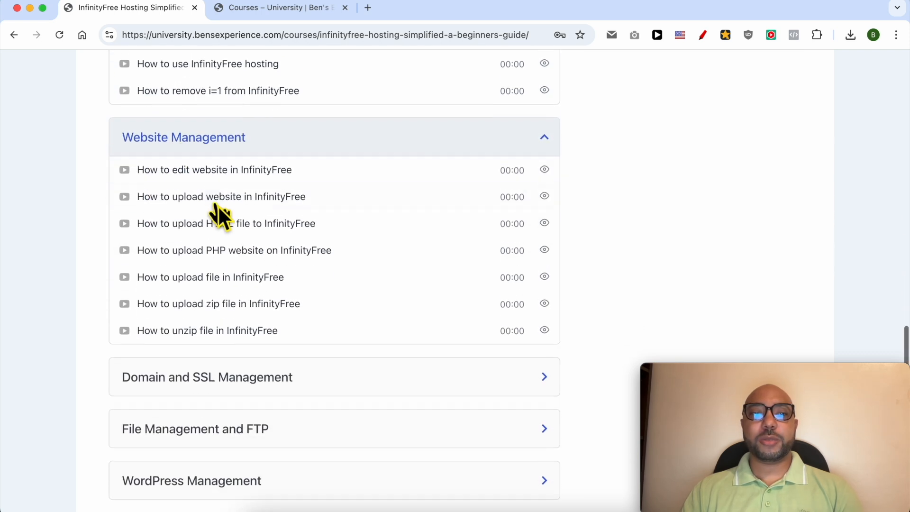
{"action": "left_click", "coordinate": [207, 376]}
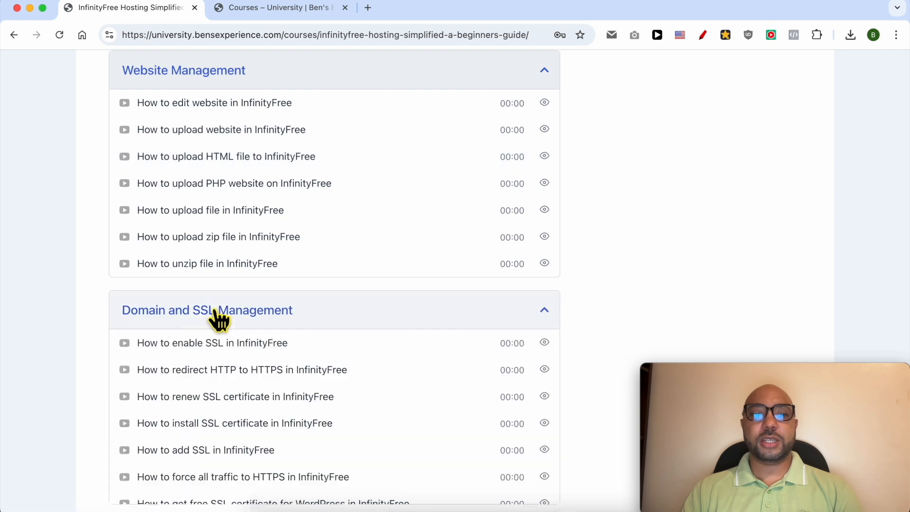
{"action": "scroll", "scroll_direction": "down", "scroll_amount": 3}
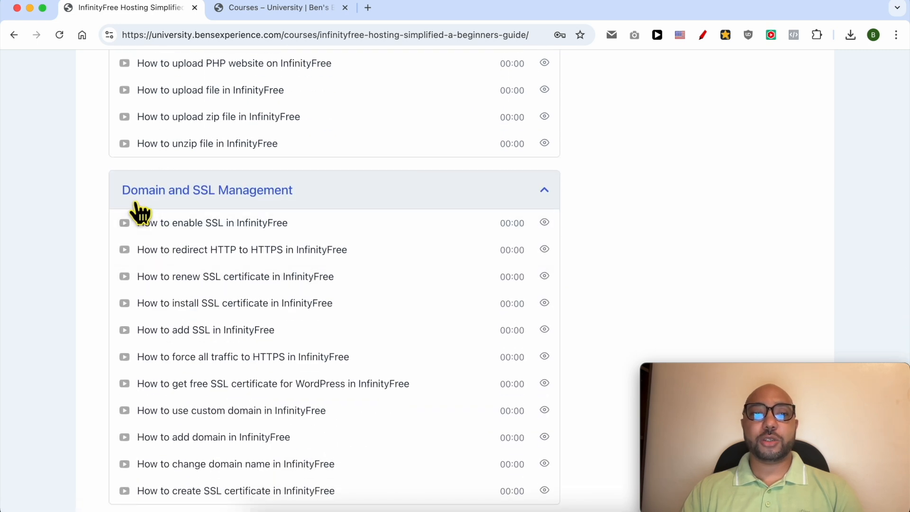
{"action": "scroll", "scroll_direction": "down", "scroll_amount": 3}
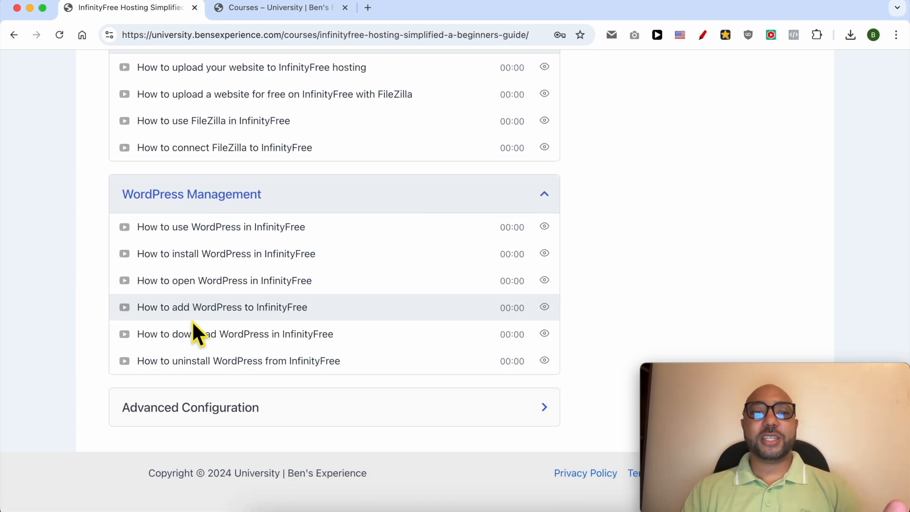
{"action": "mouse_move", "coordinate": [193, 353]}
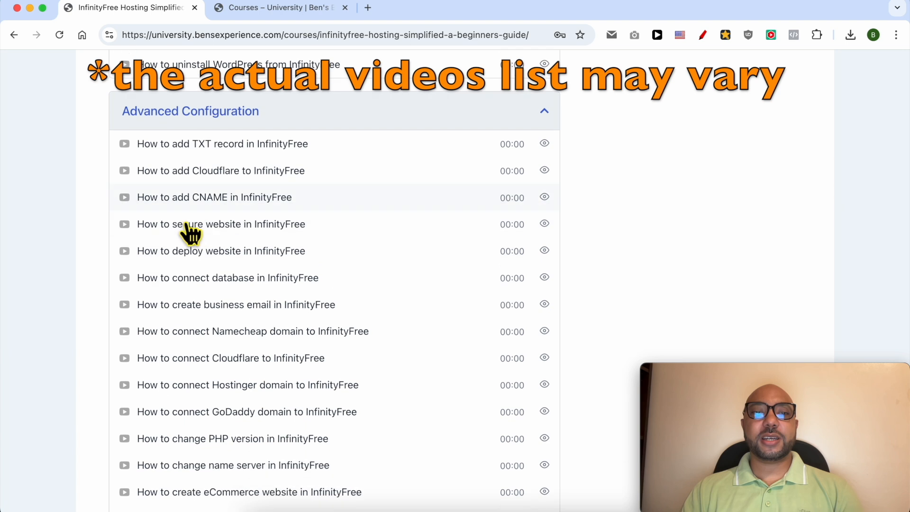
{"action": "scroll", "scroll_direction": "down", "scroll_amount": 3}
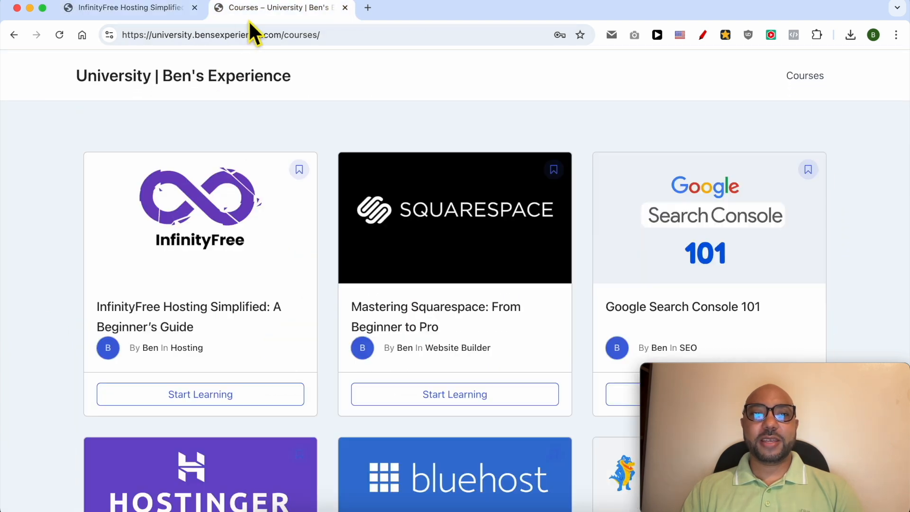
{"action": "scroll", "scroll_direction": "down", "scroll_amount": 3}
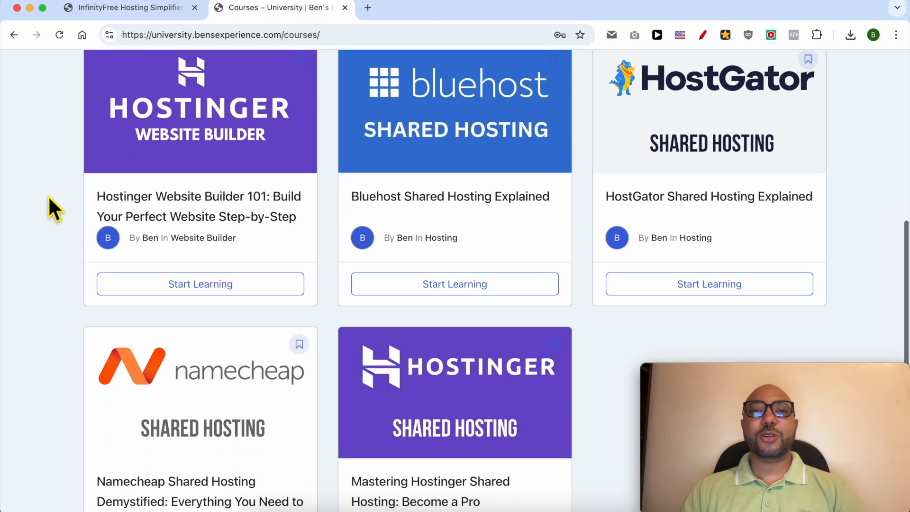
{"action": "scroll", "scroll_direction": "down", "scroll_amount": 3}
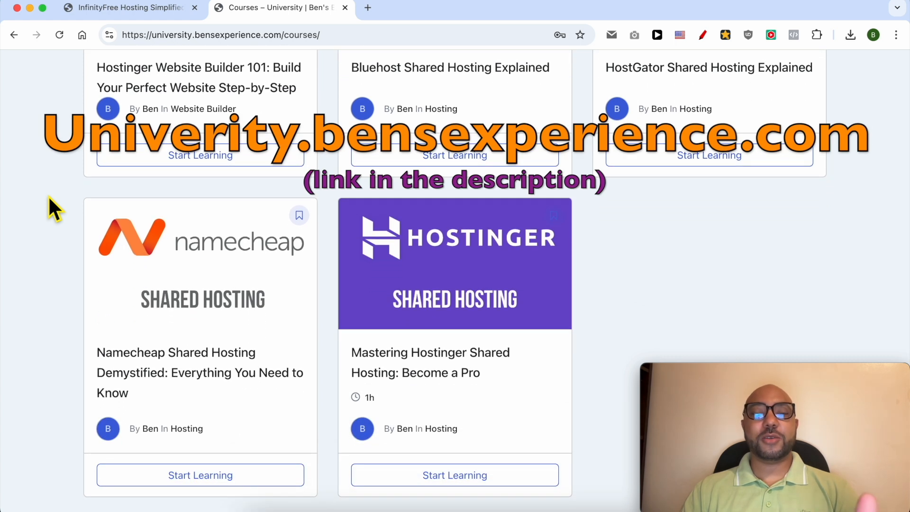
{"action": "left_click", "coordinate": [282, 35]}
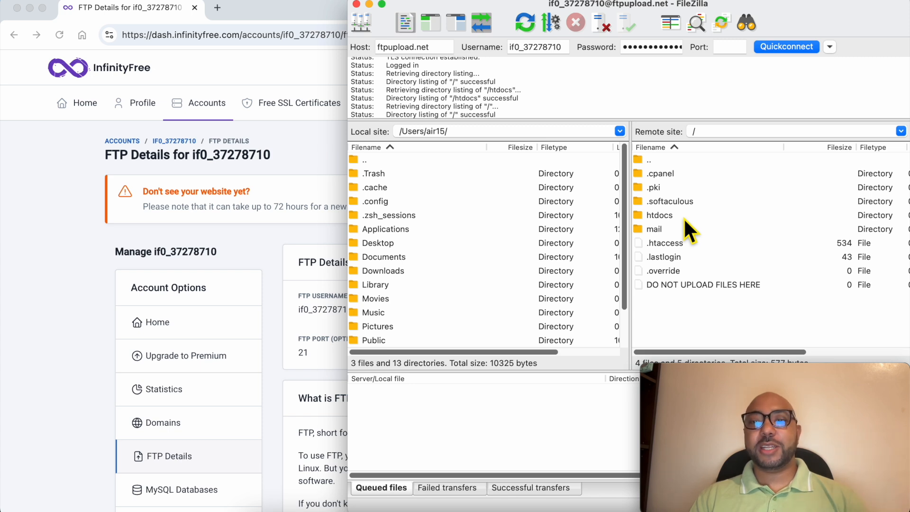
Open the remote htdocs folder to list its WordPress files such as wp-admin and wp-config.php.
{"action": "left_click", "coordinate": [659, 215]}
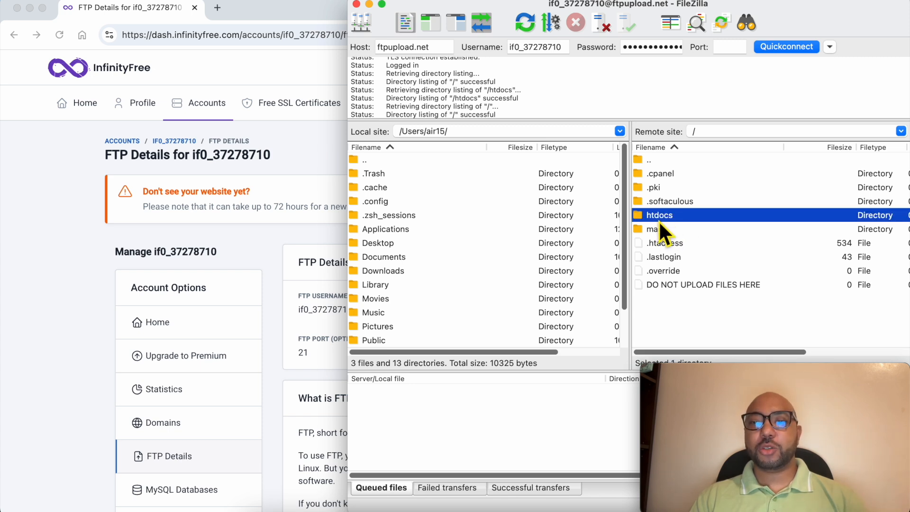
{"action": "mouse_move", "coordinate": [668, 235]}
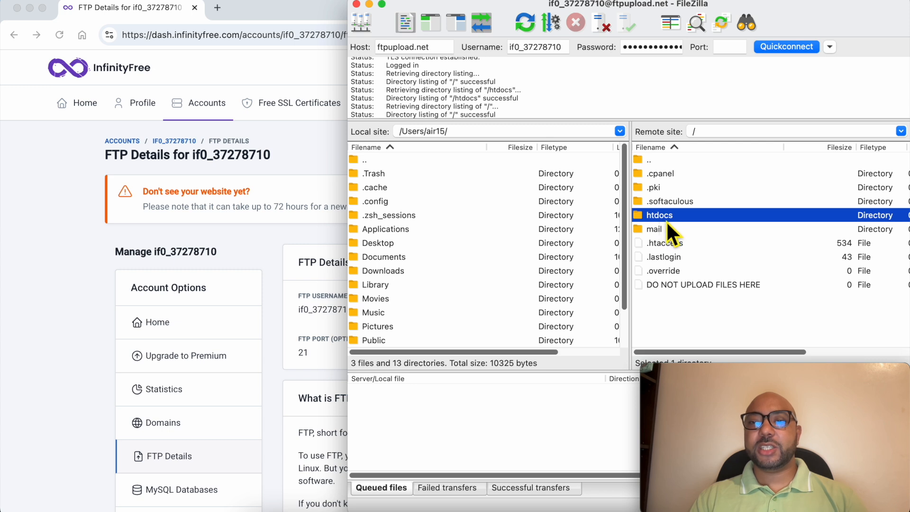
{"action": "double_click", "coordinate": [660, 216]}
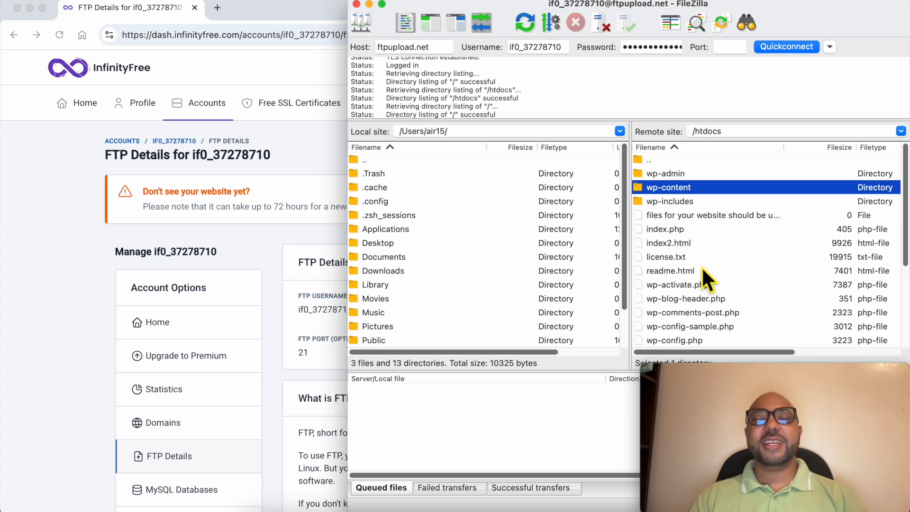